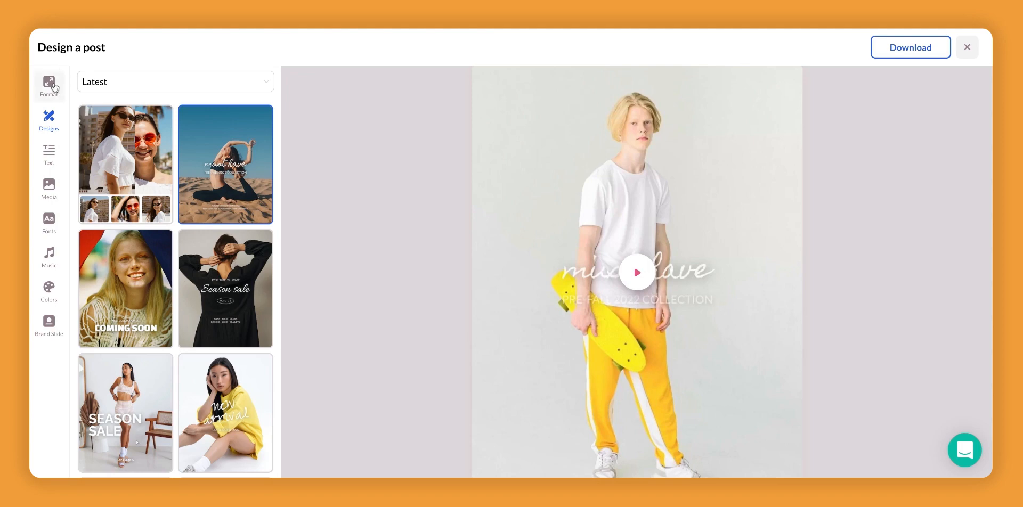
Review the creative size formats, then browse design use cases and pick Latest templates.
left_click(49, 85)
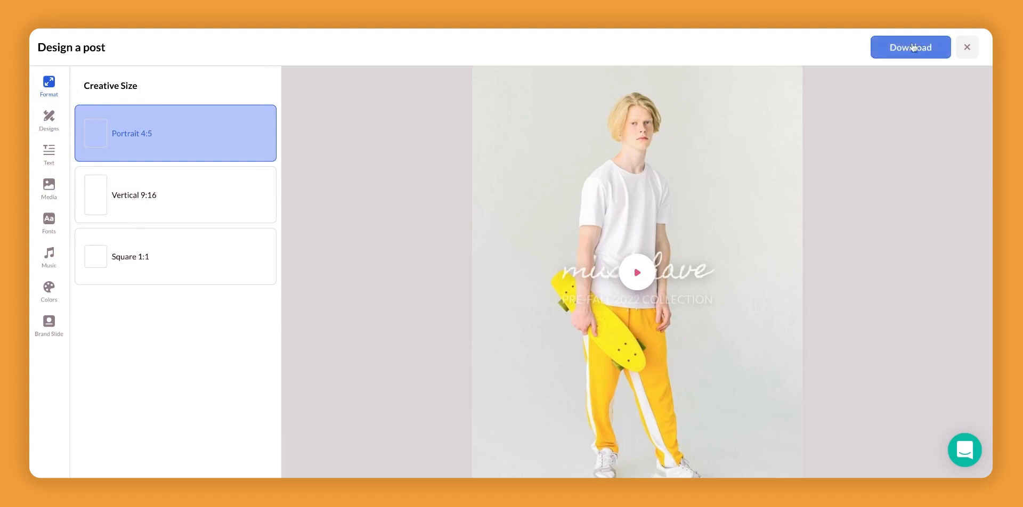
left_click(910, 47)
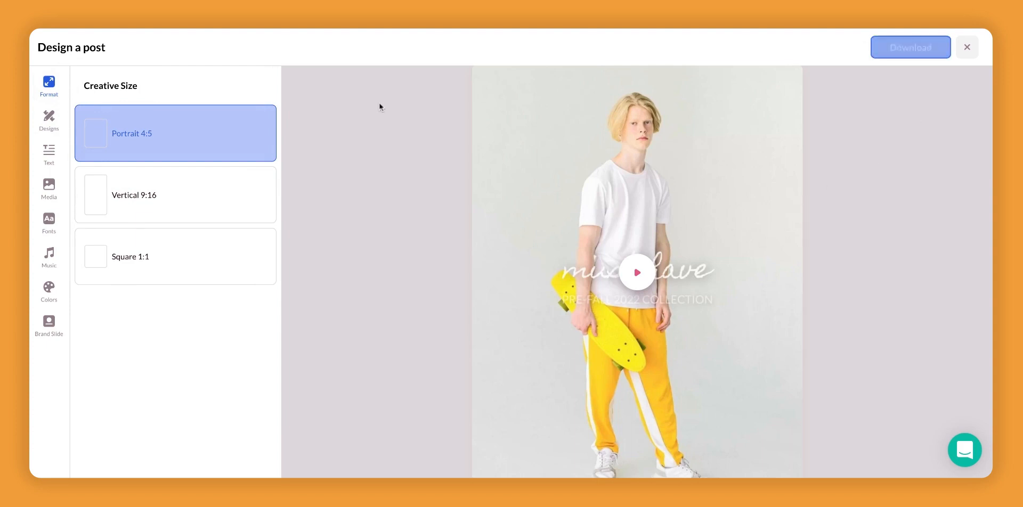
left_click(49, 121)
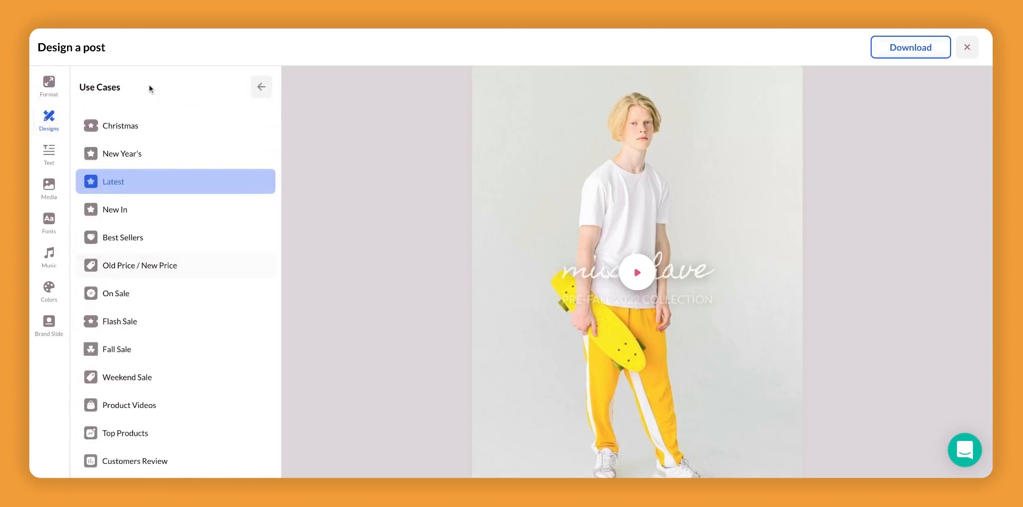
left_click(113, 181)
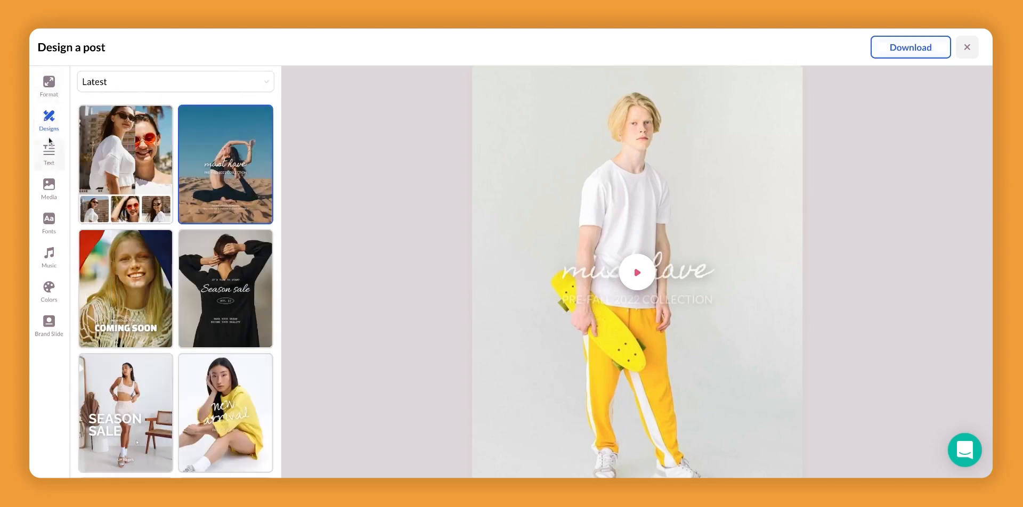
left_click(49, 154)
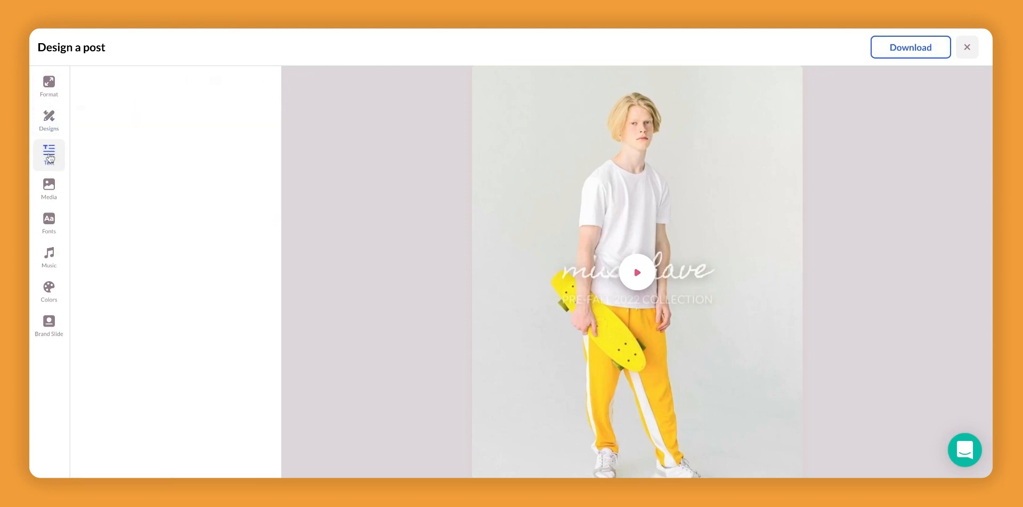
Review the three text lines, replaceable media images, and the Homemade Apple and Lato font pairing.
left_click(49, 153)
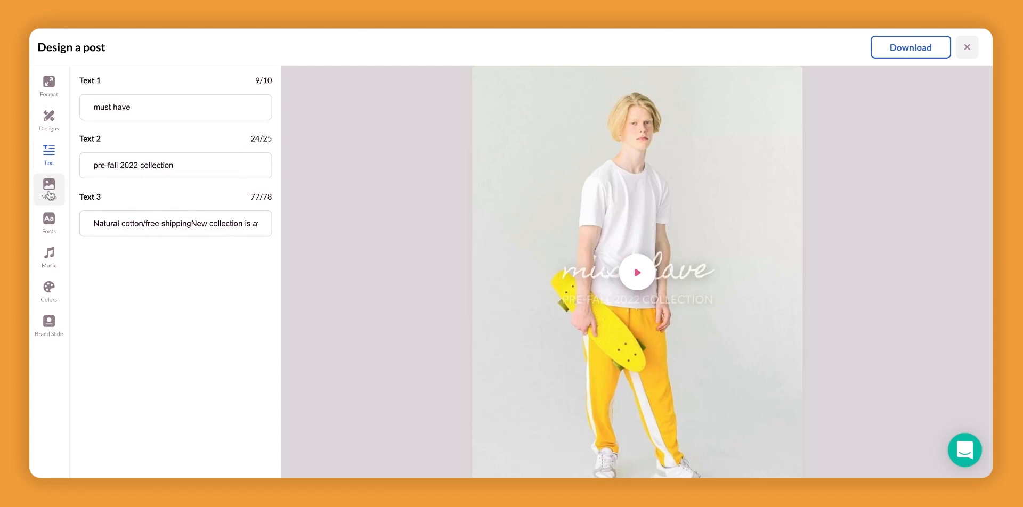
left_click(49, 190)
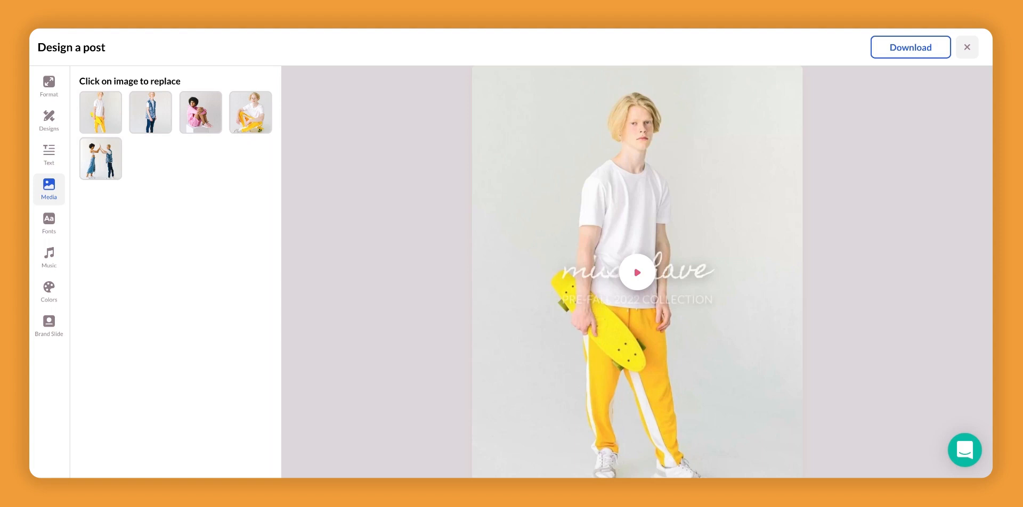
left_click(49, 224)
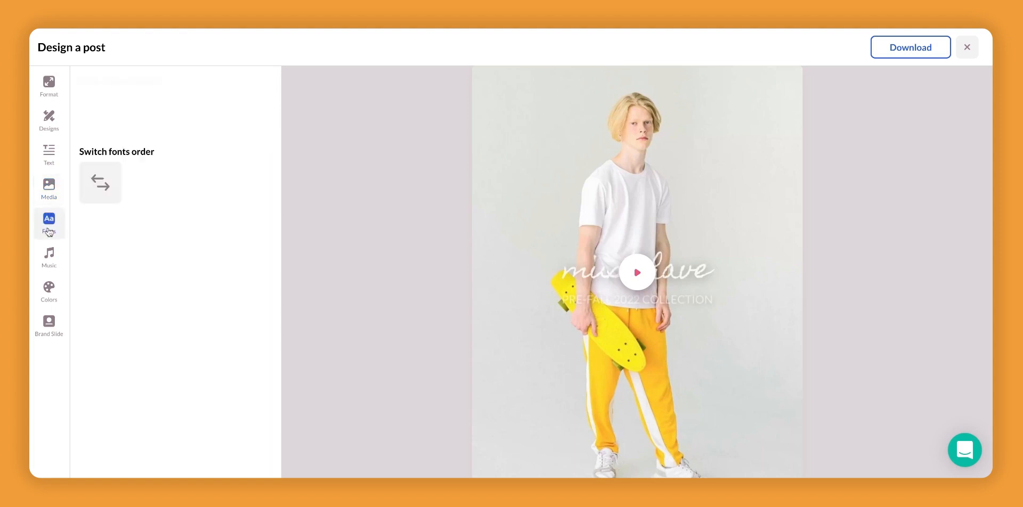
left_click(49, 224)
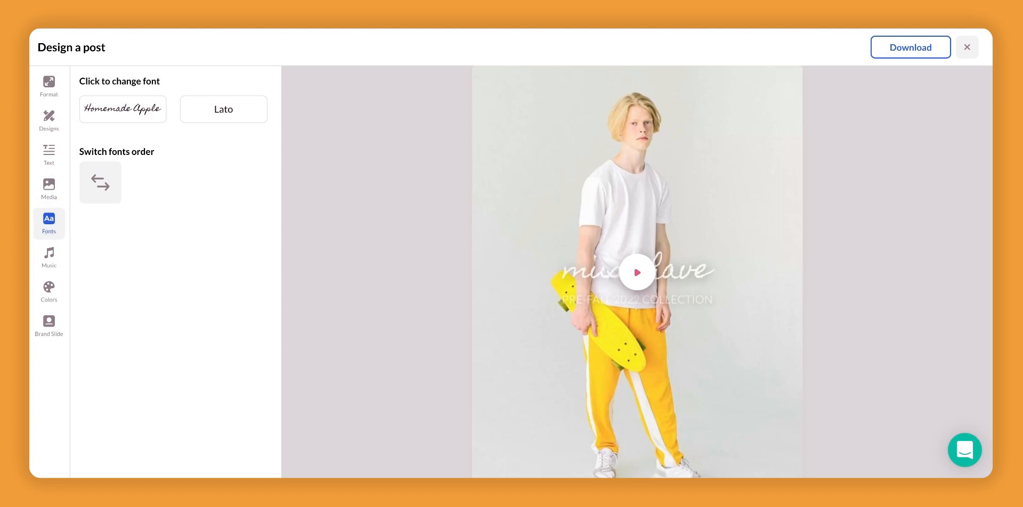
left_click(49, 258)
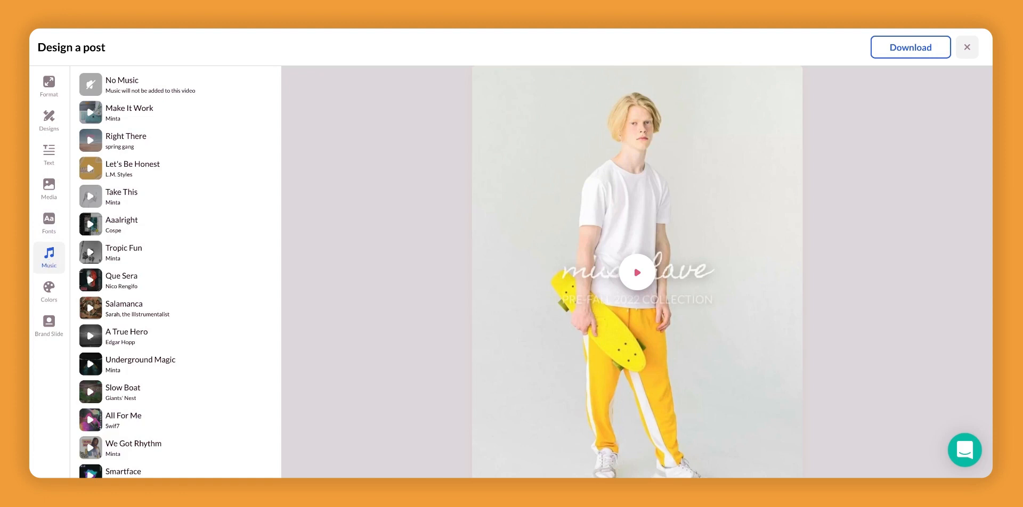
mouse_move(49, 293)
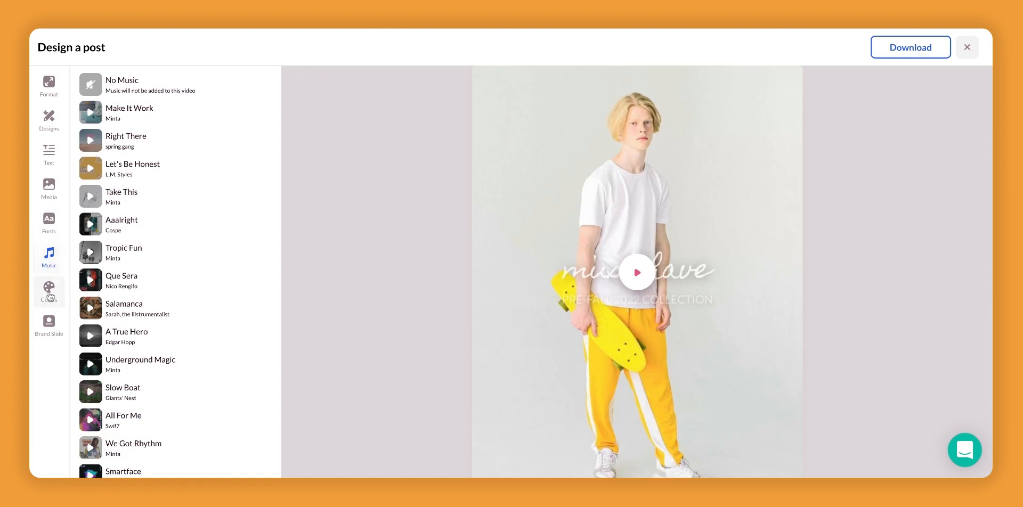
Browse suggested colour swatches, then show brand slide settings with logo and beginning/end options.
left_click(49, 291)
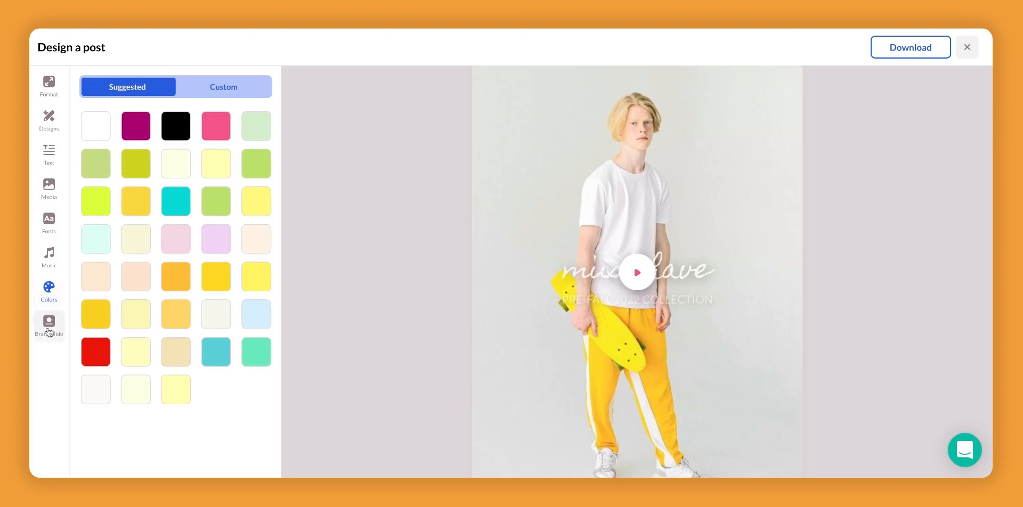
left_click(49, 325)
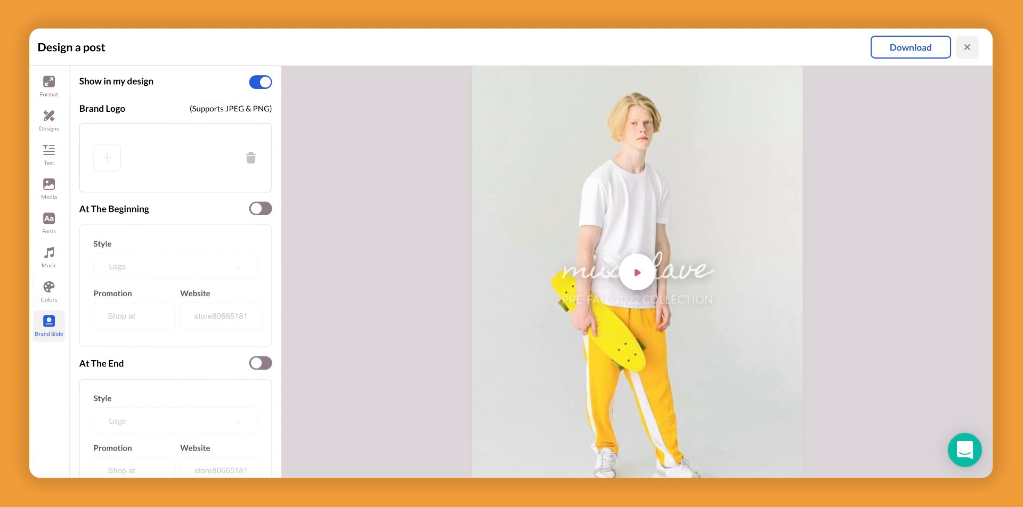